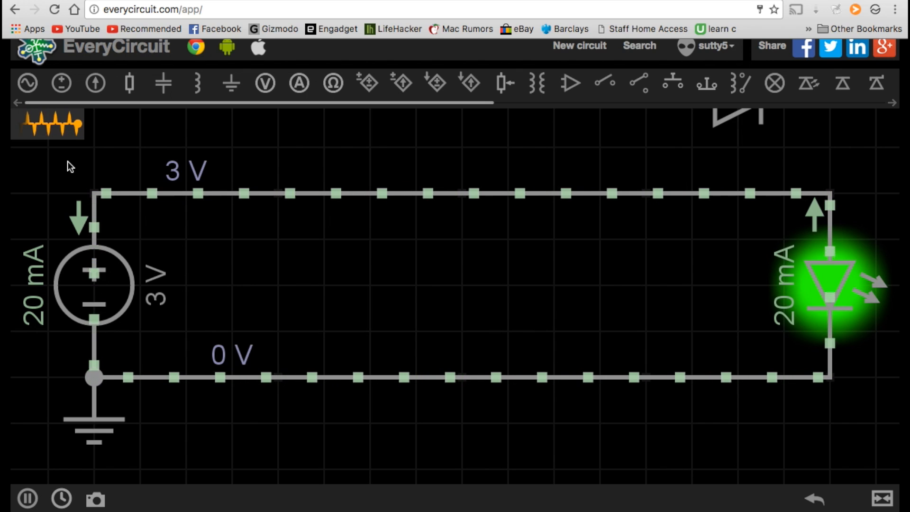
mouse_move(556, 164)
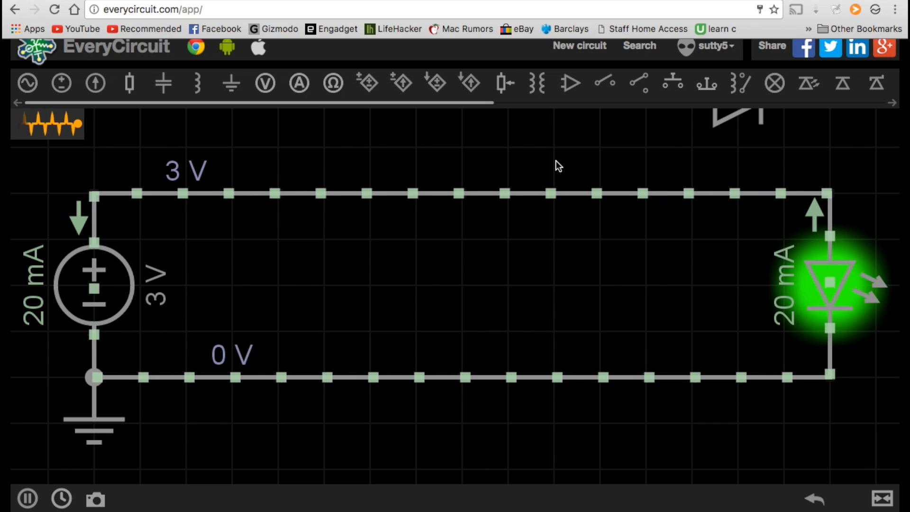